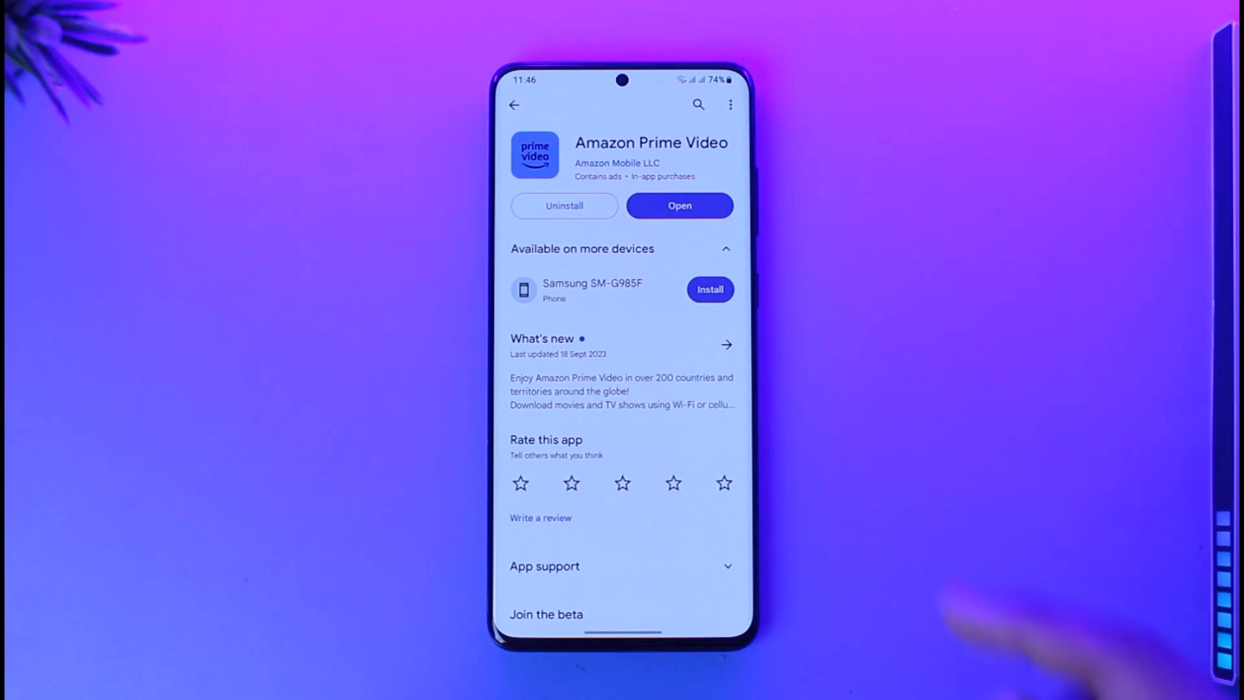
# Launch Amazon Prime Video from its Play Store page
pyautogui.click(678, 205)
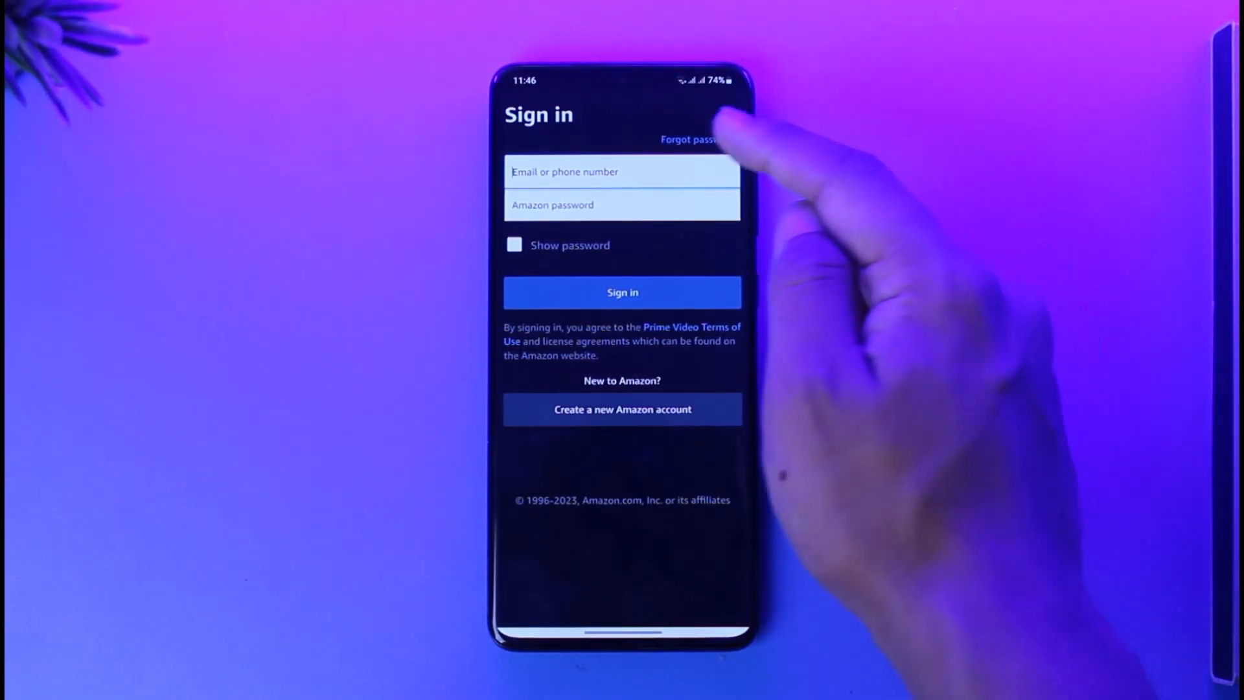
# Request password help via Forgot password, entering the account email and continuing
pyautogui.click(689, 139)
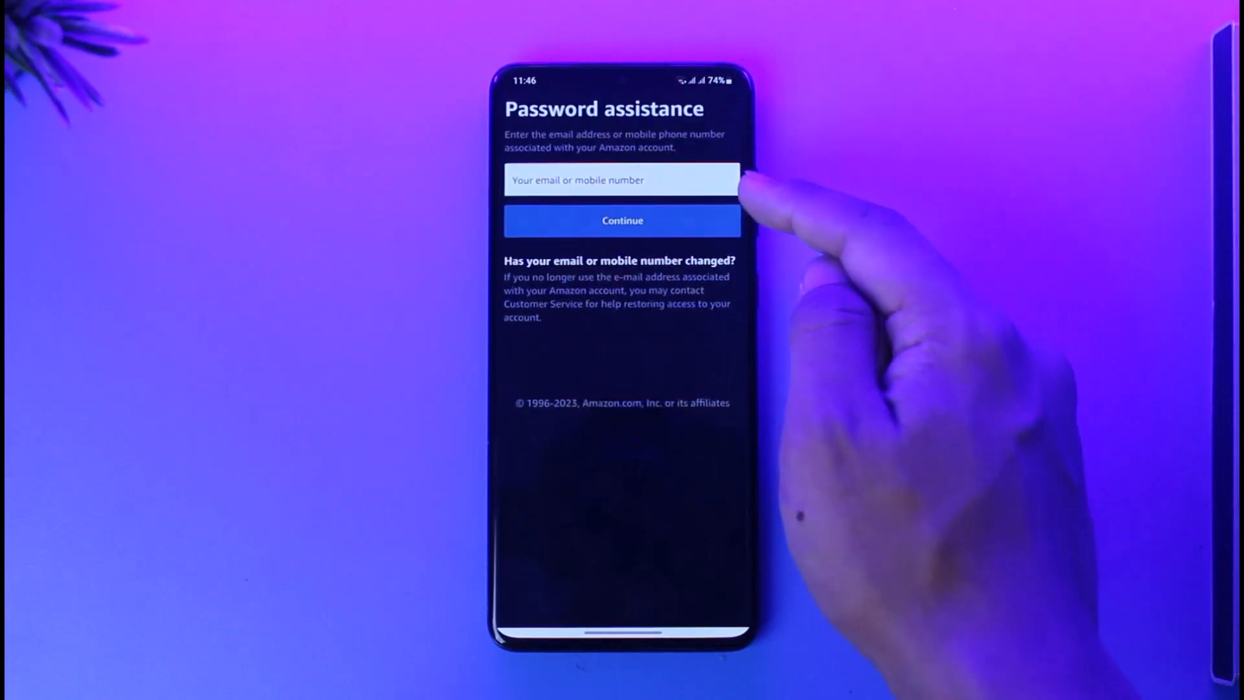
pyautogui.click(621, 179)
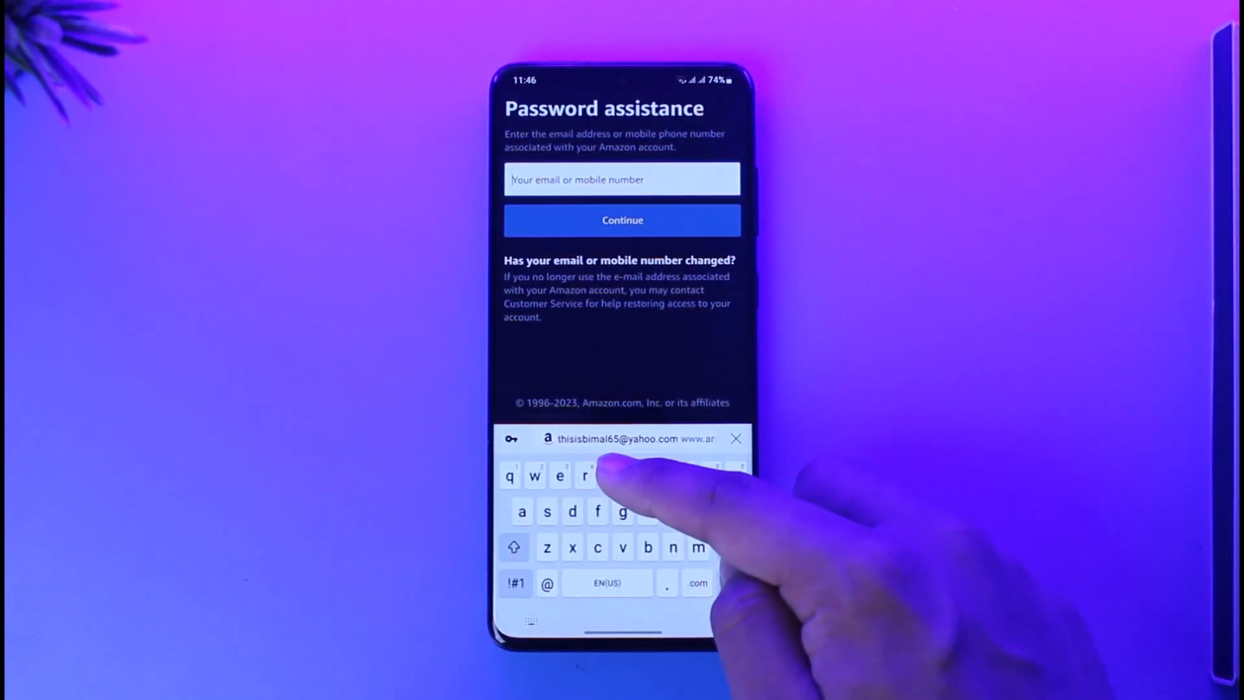
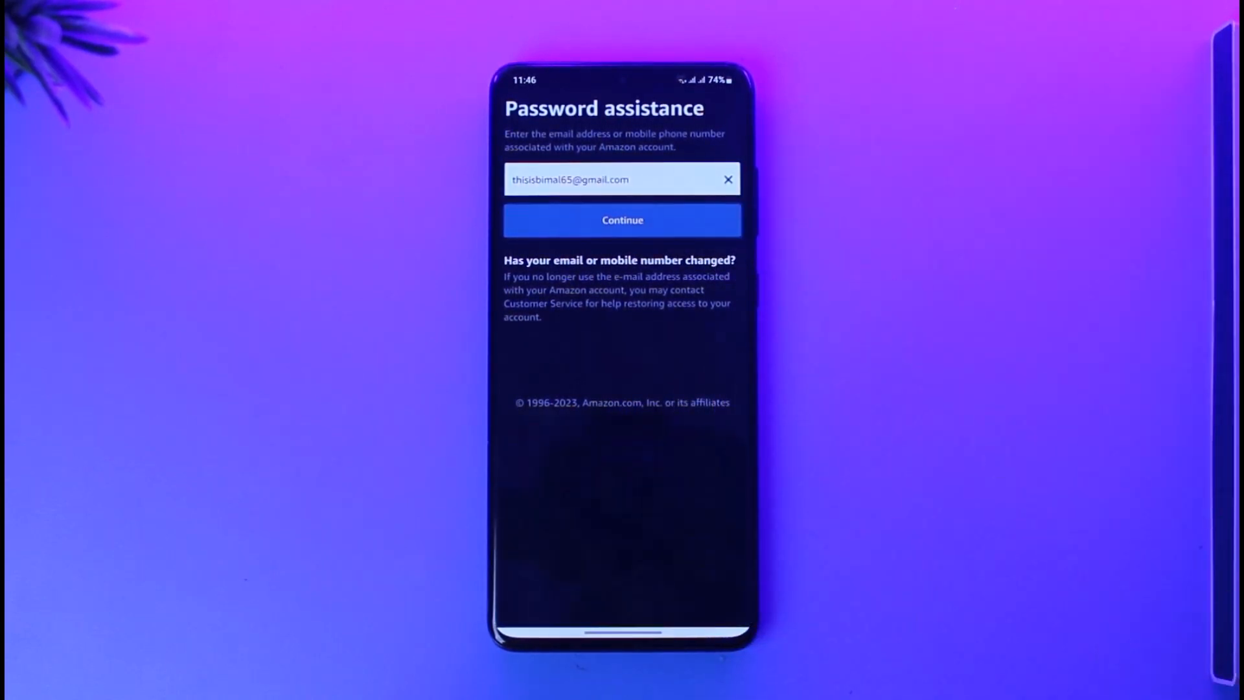
pyautogui.click(622, 219)
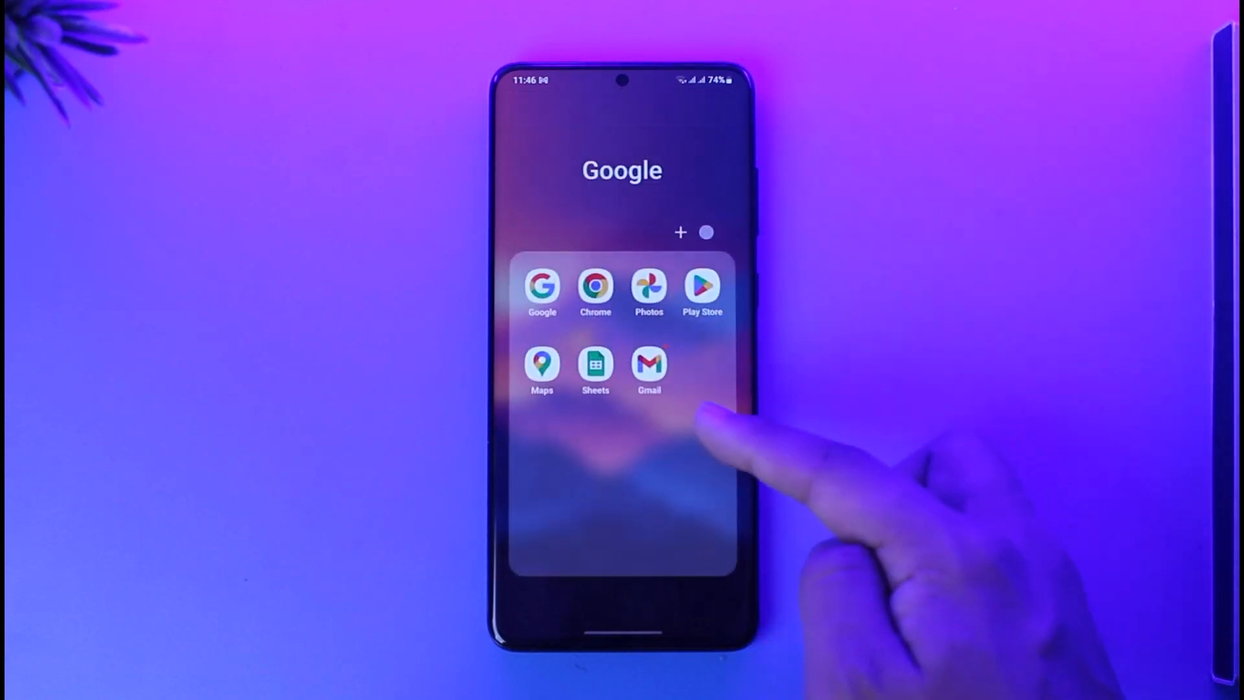
# Open Gmail and view Amazon's password assistance email containing the code
pyautogui.click(649, 365)
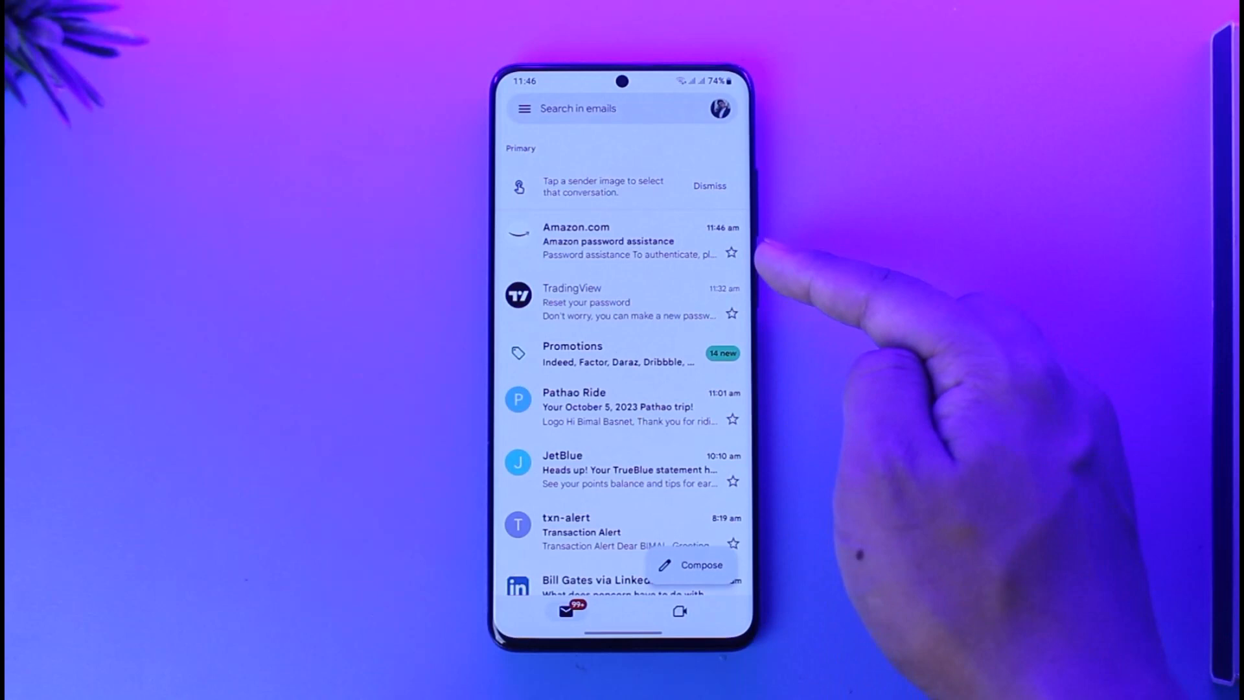
pyautogui.click(619, 241)
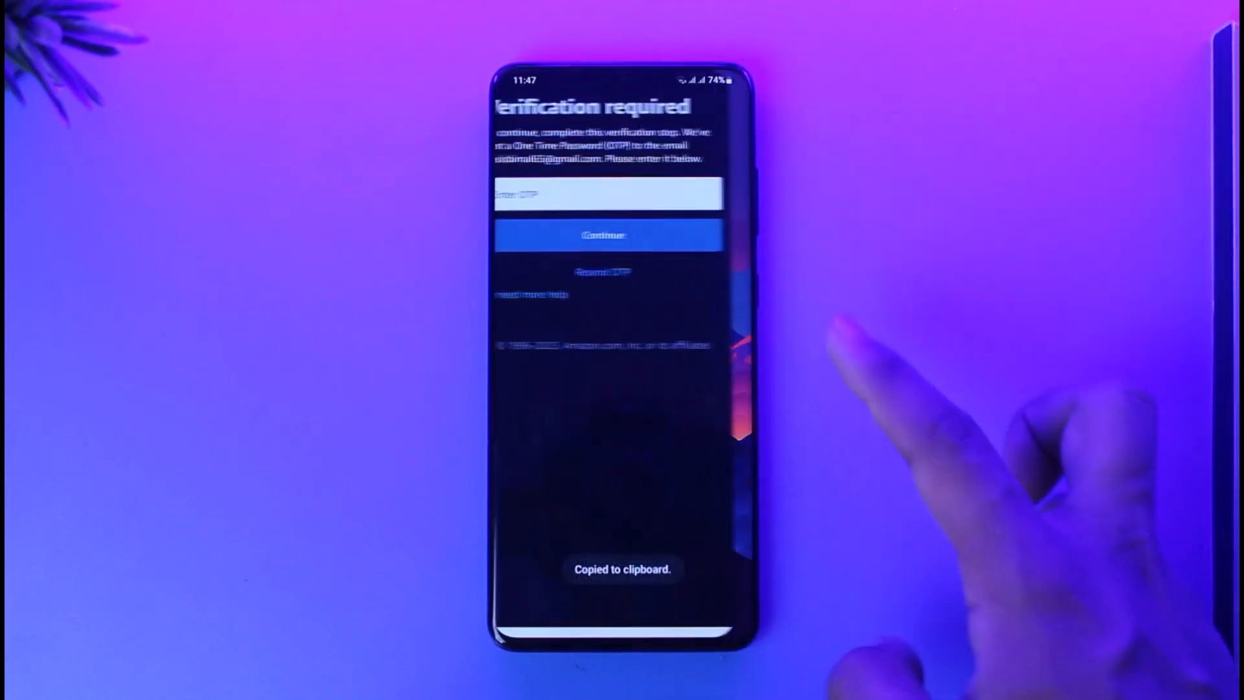
pyautogui.click(621, 193)
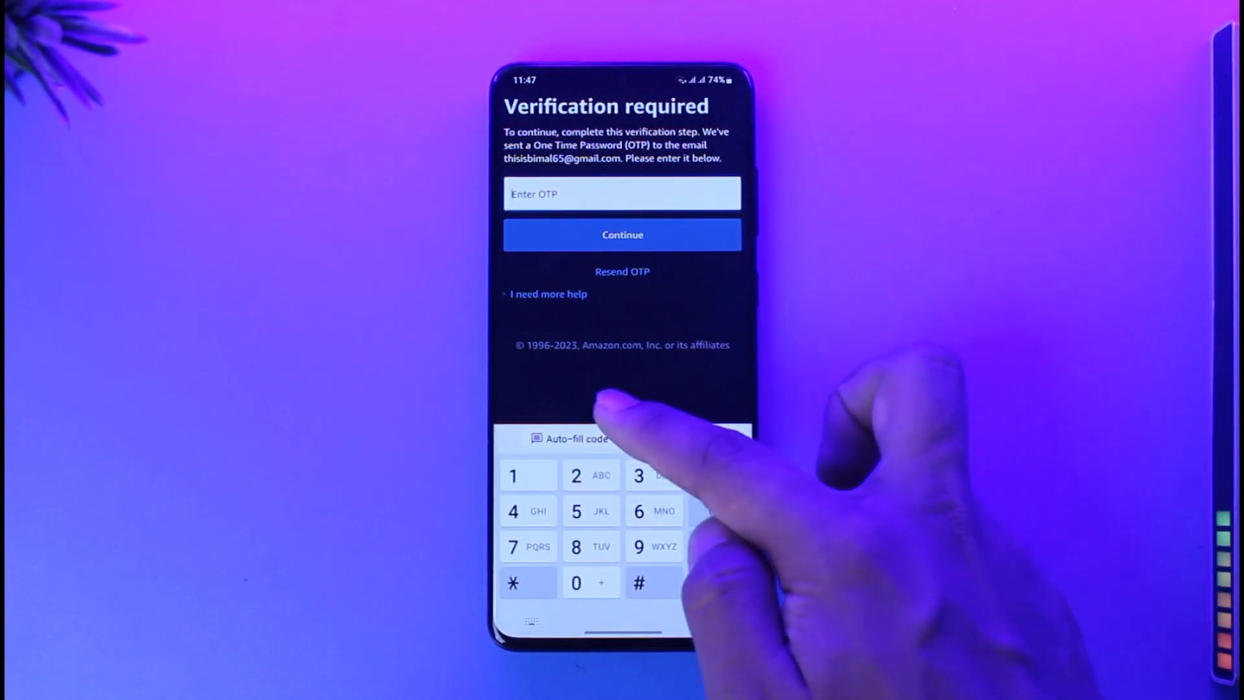
pyautogui.click(621, 194)
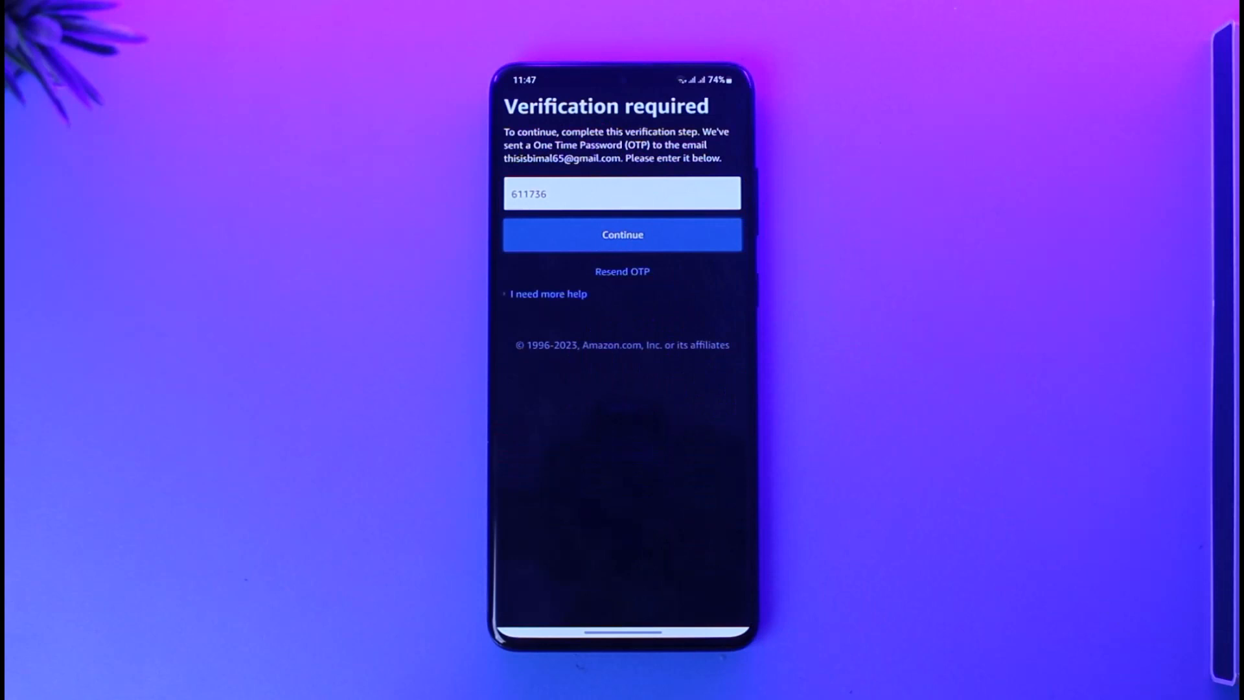
pyautogui.click(622, 234)
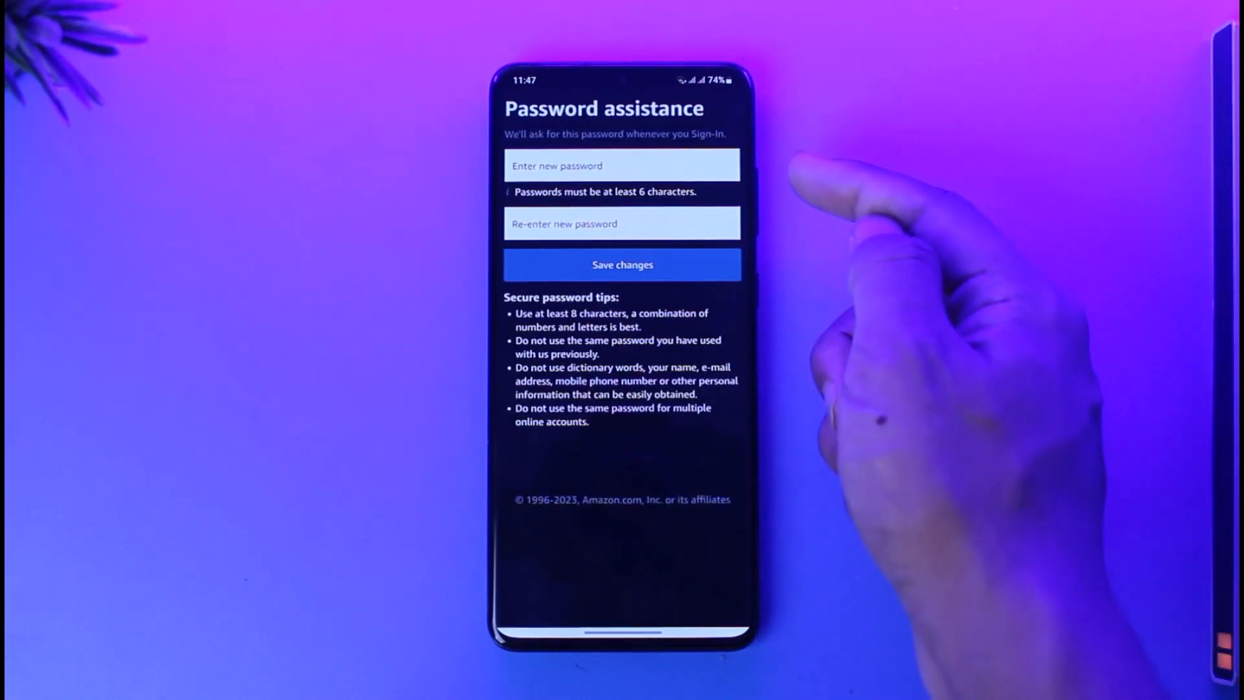